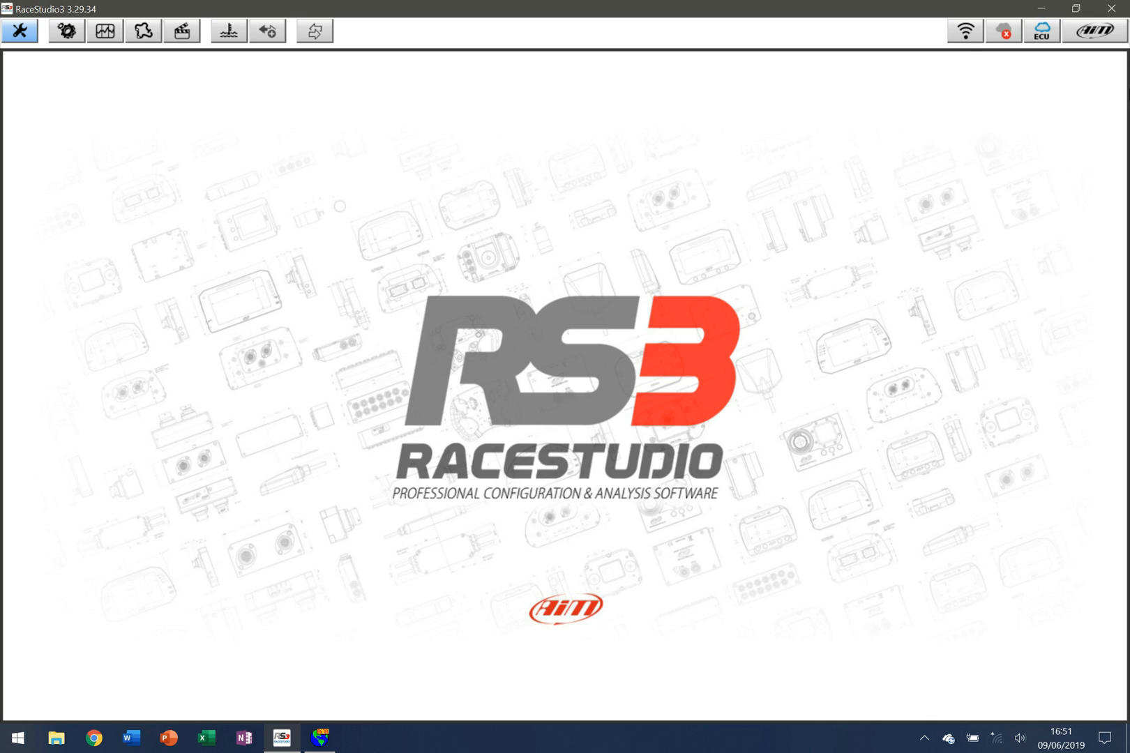
mouse_move(965, 31)
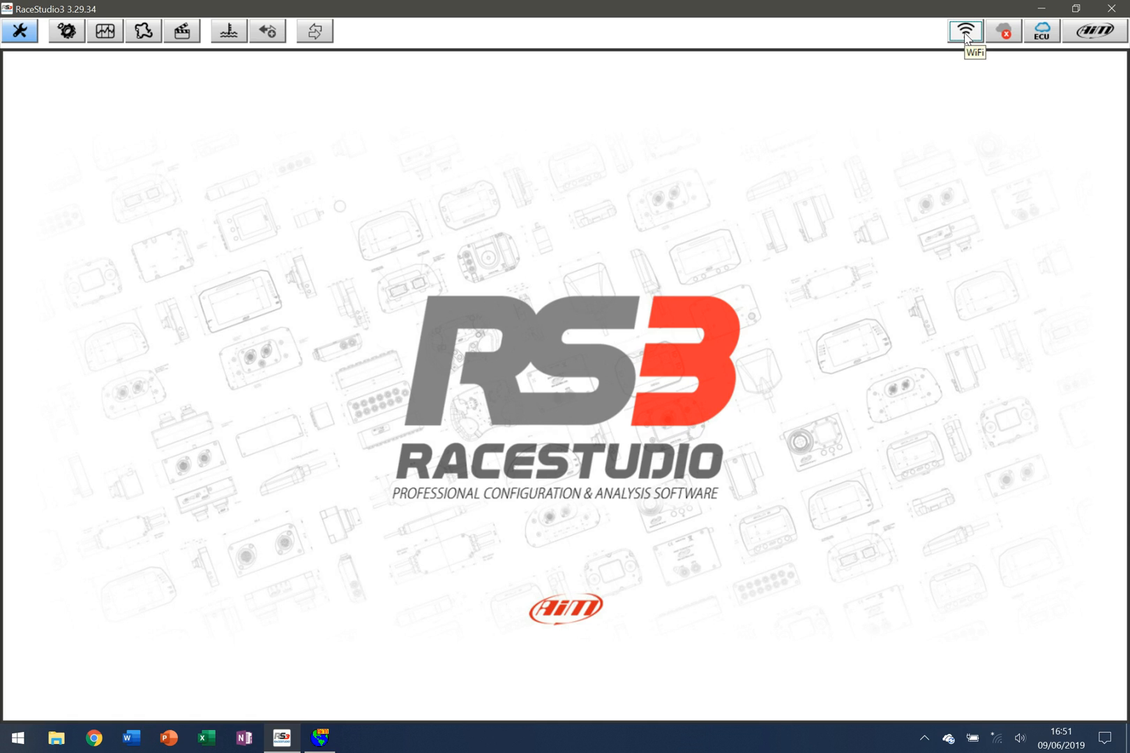
Show the available WiFi networks so the AIM-SOLO2 logger network can be joined
click(963, 30)
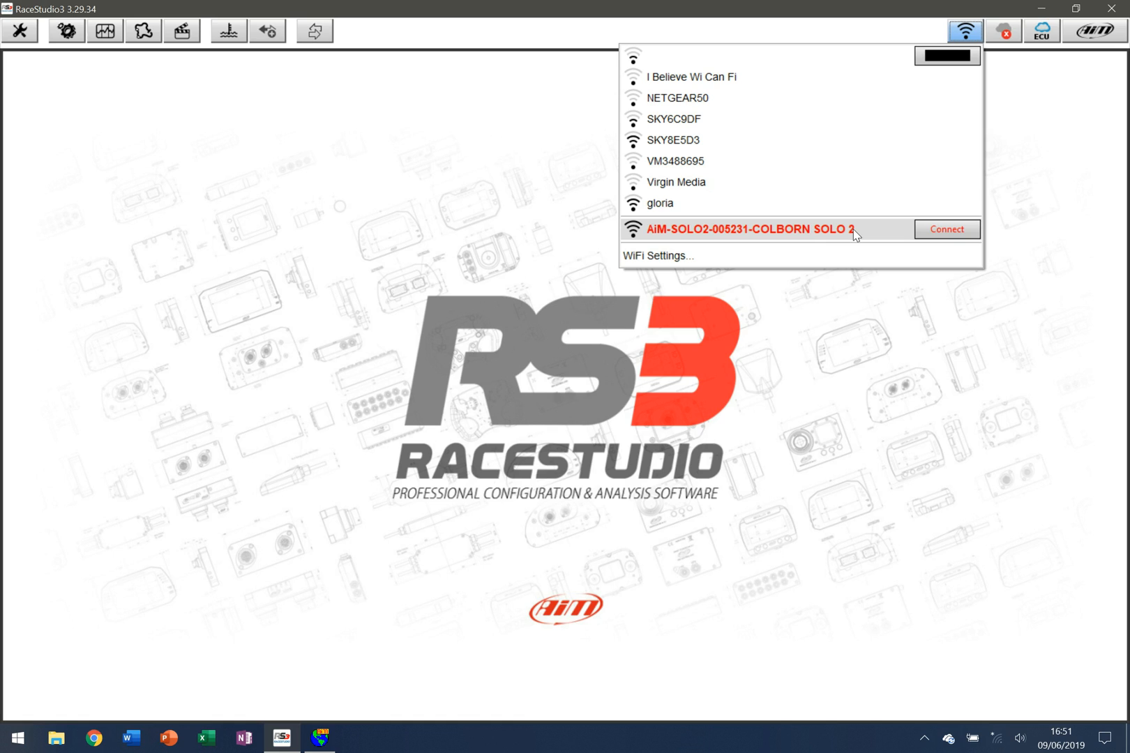
mouse_move(713, 236)
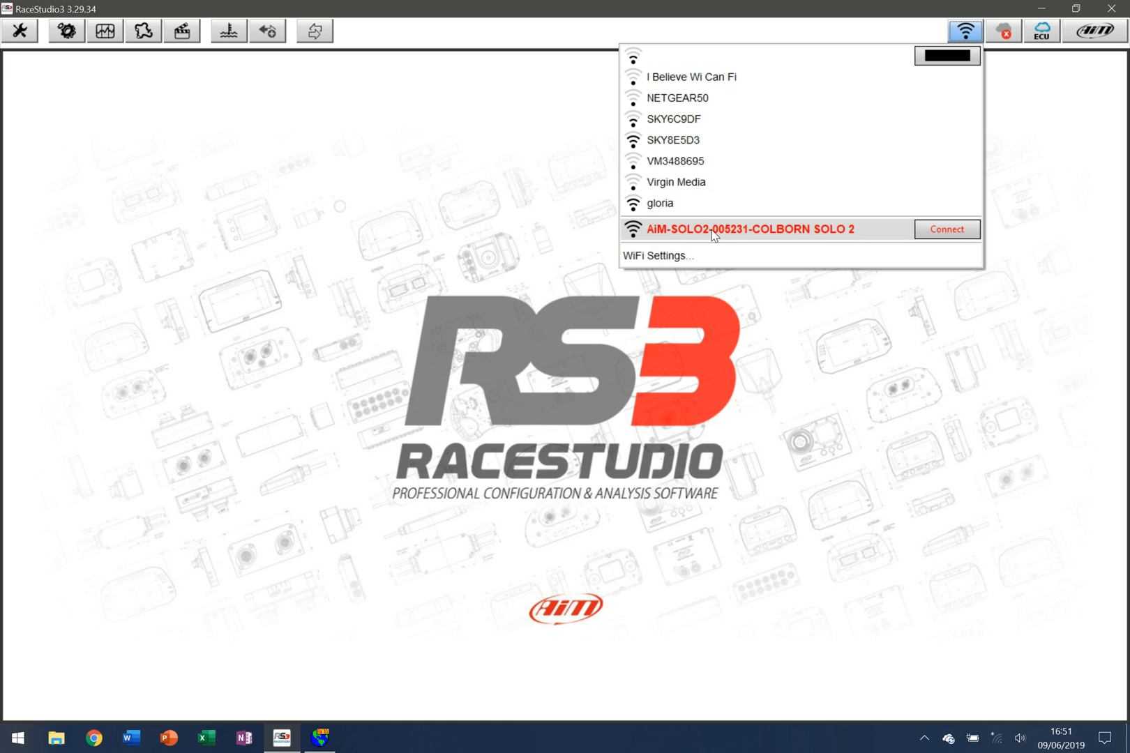
mouse_move(877, 229)
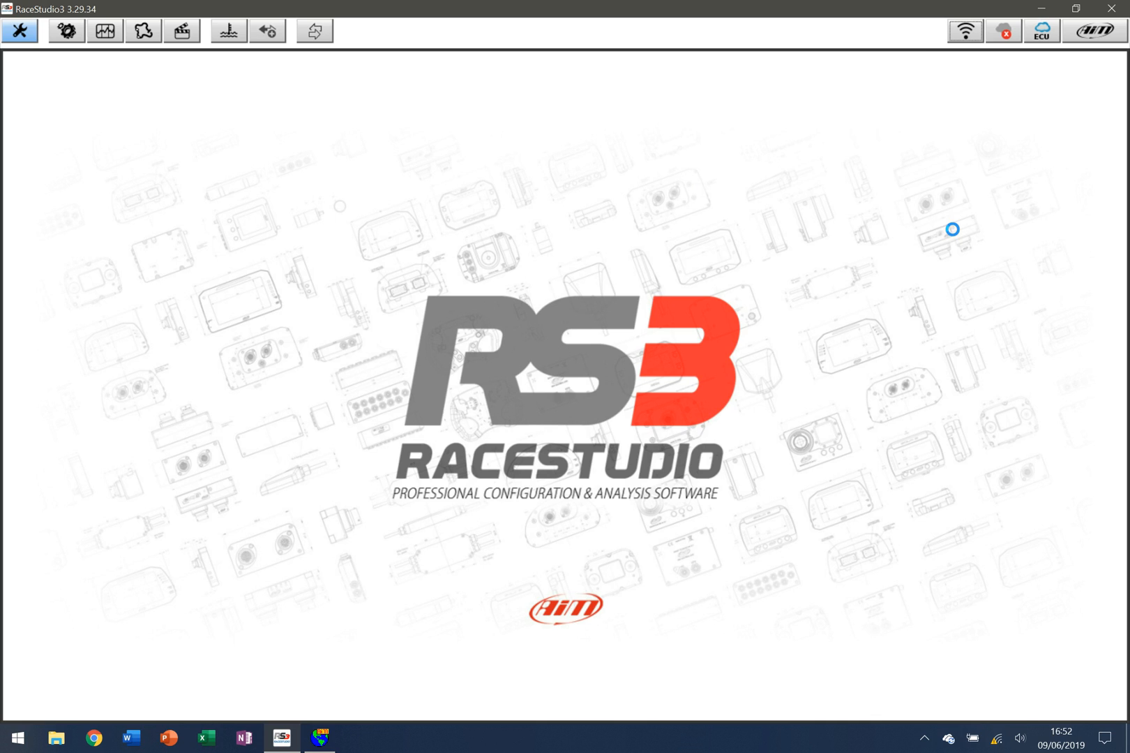
click(963, 31)
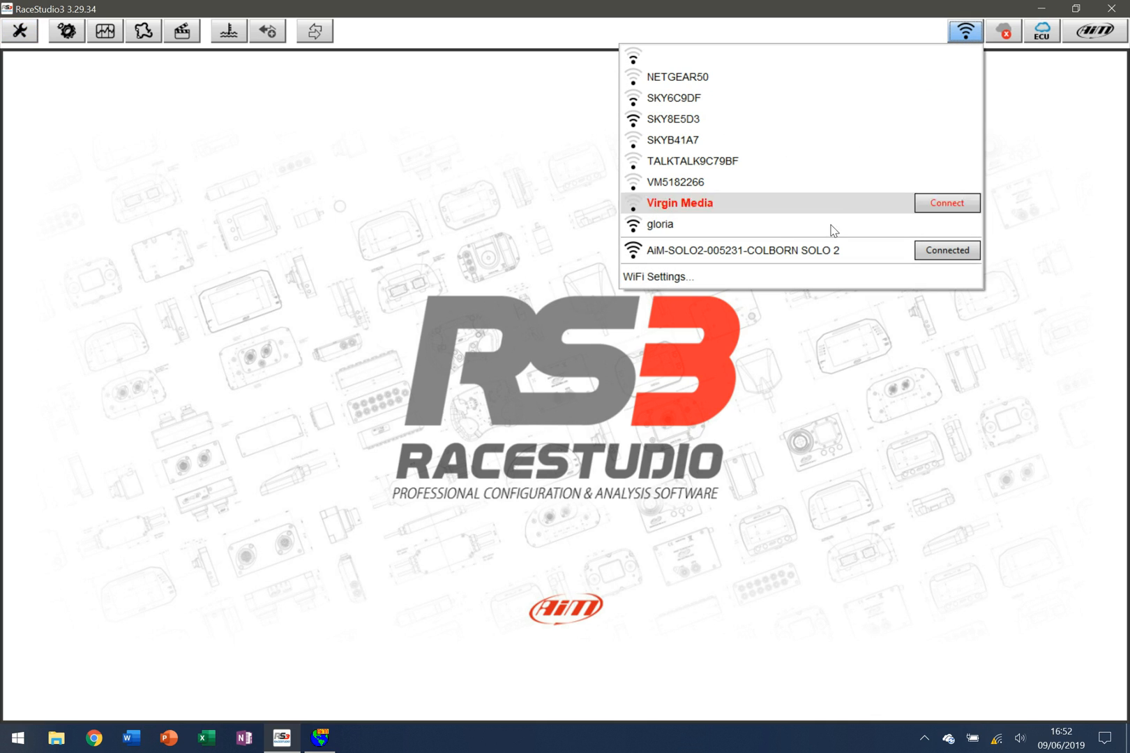
mouse_move(1001, 234)
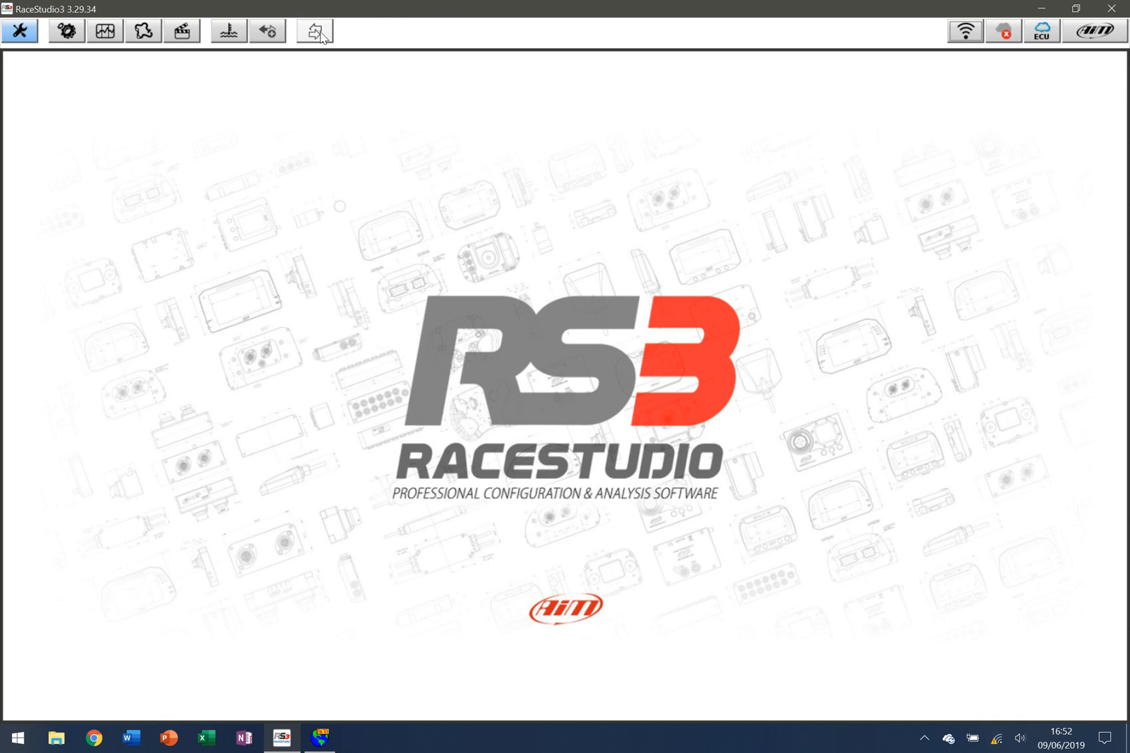
mouse_move(313, 31)
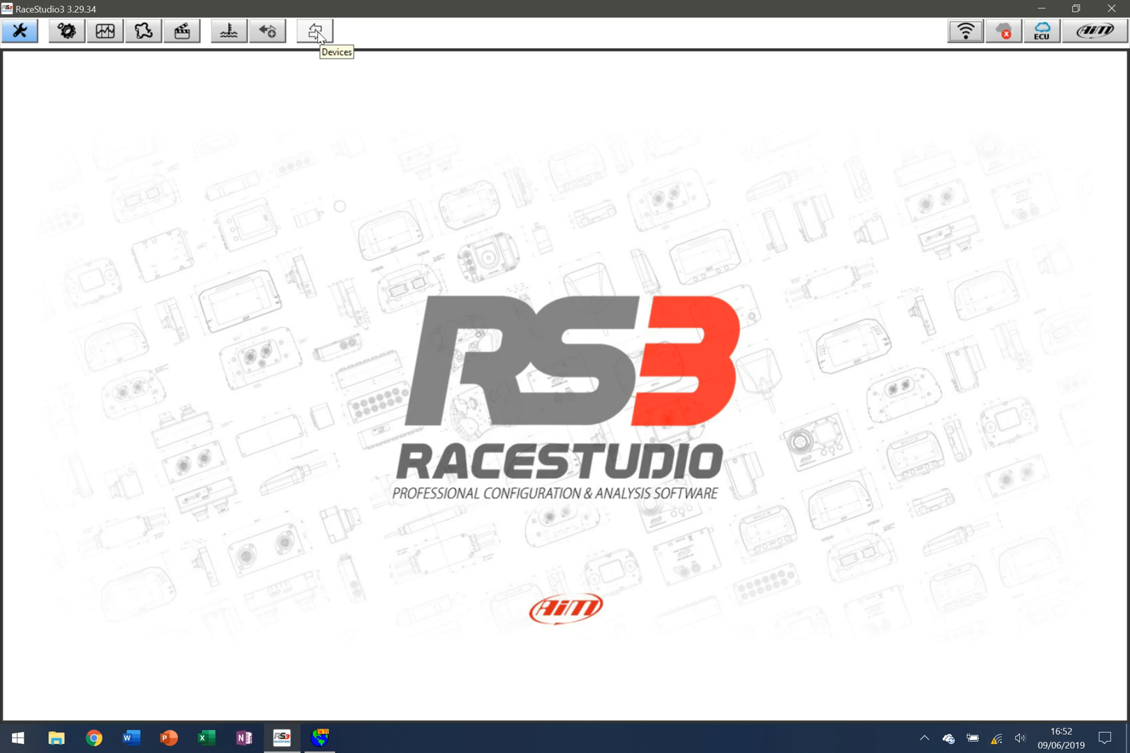
Go to Connected Devices and choose the COLBORN SOLO 2 logger
click(314, 30)
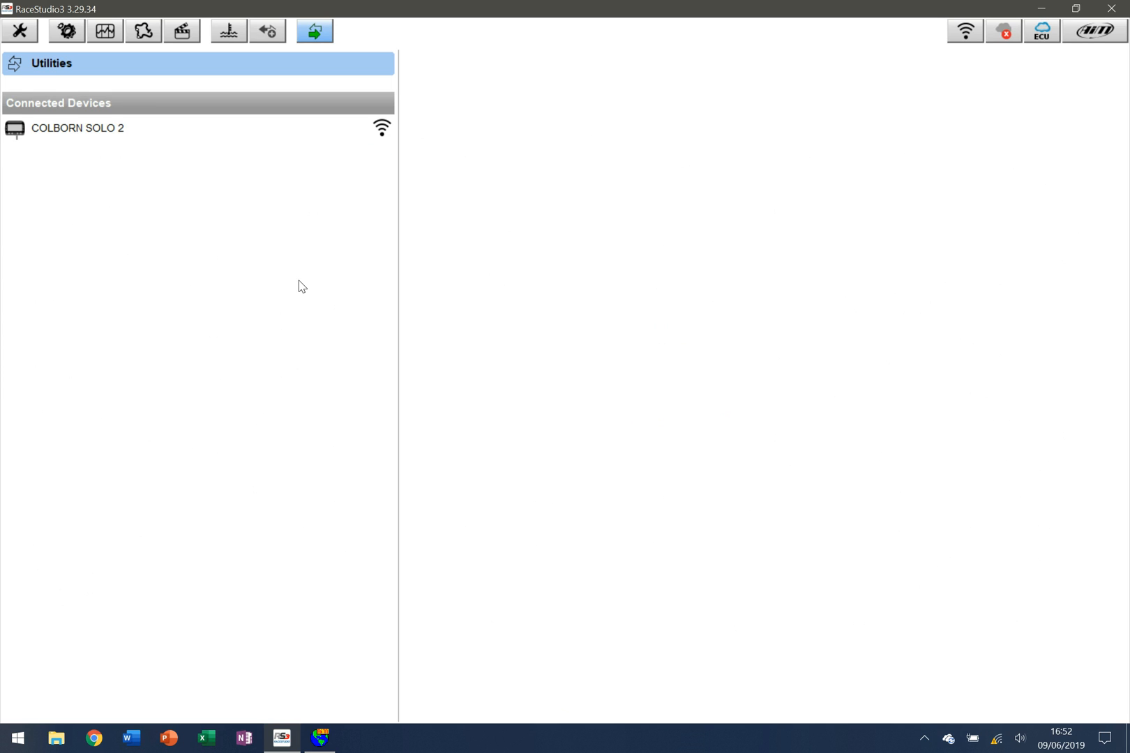
mouse_move(414, 145)
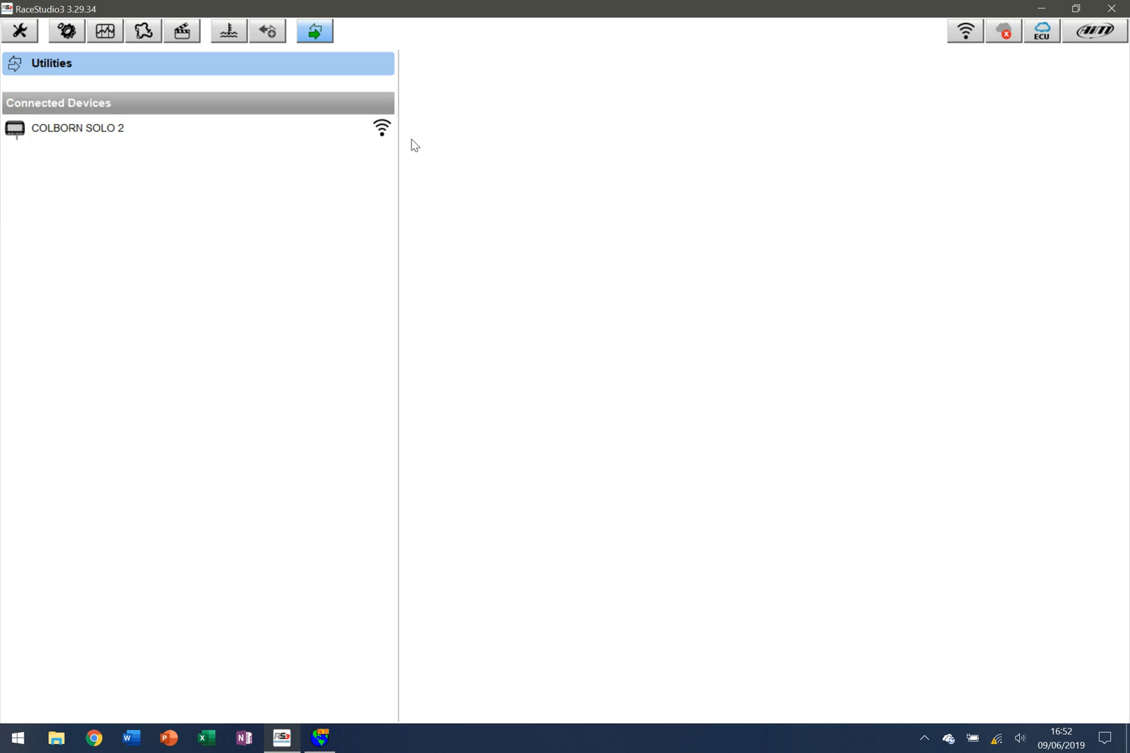
mouse_move(379, 179)
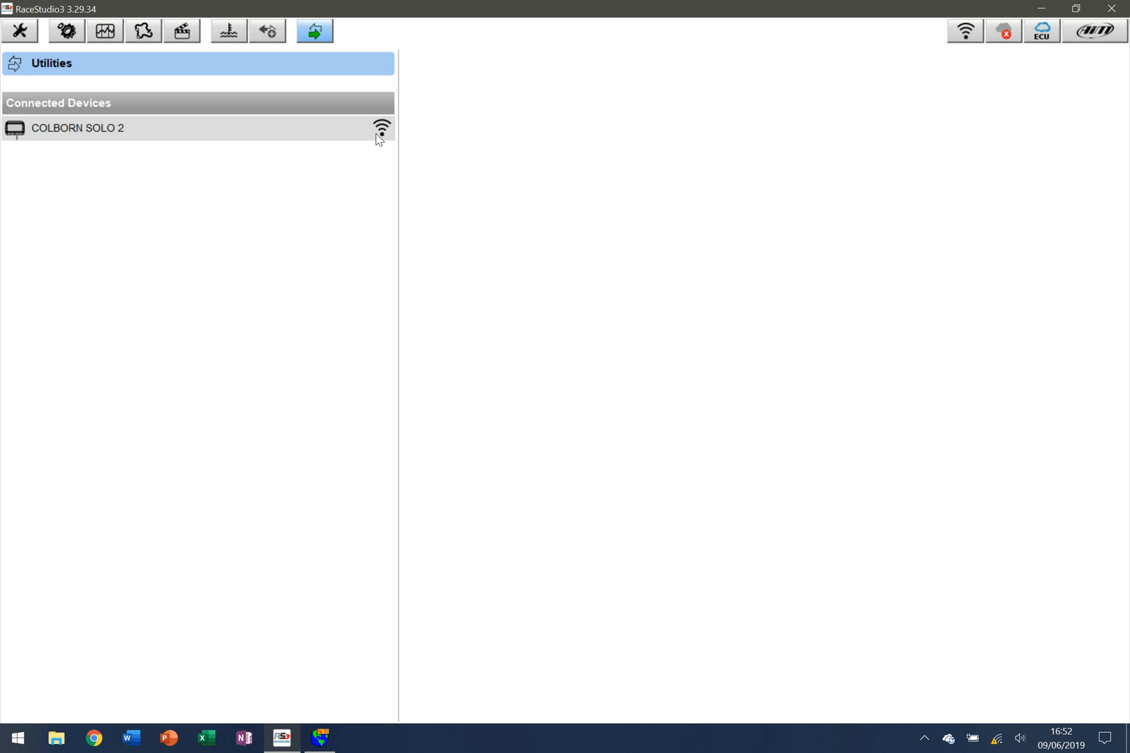
mouse_move(297, 184)
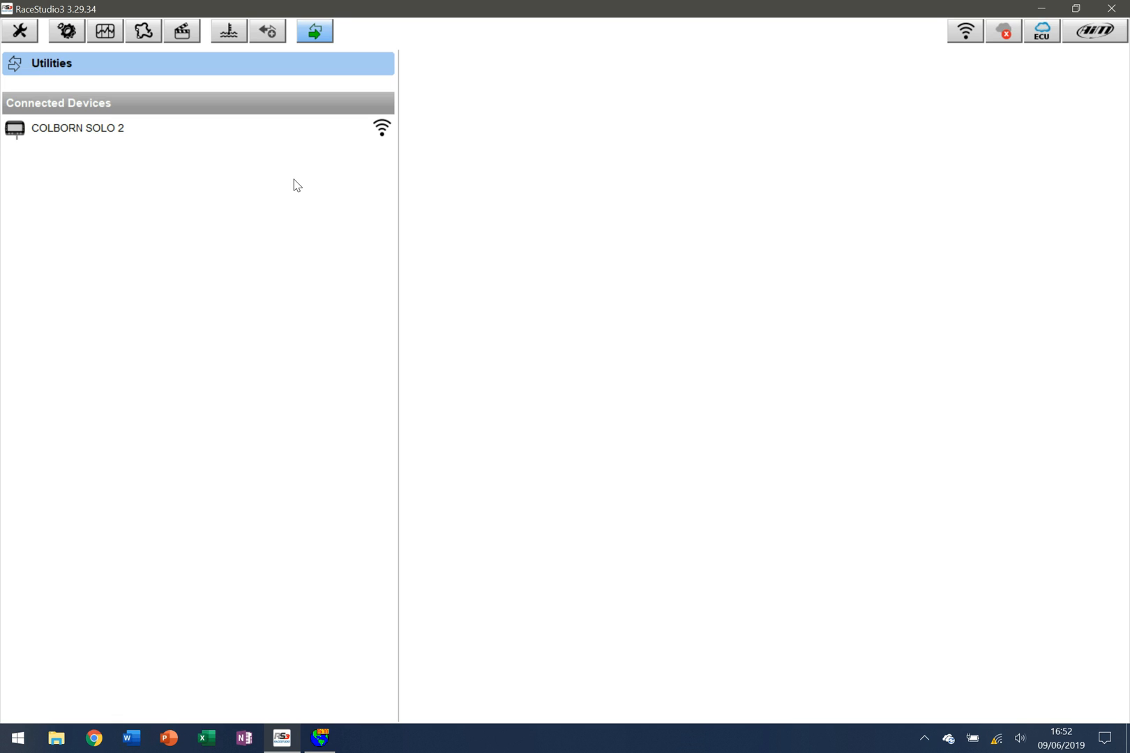
click(79, 128)
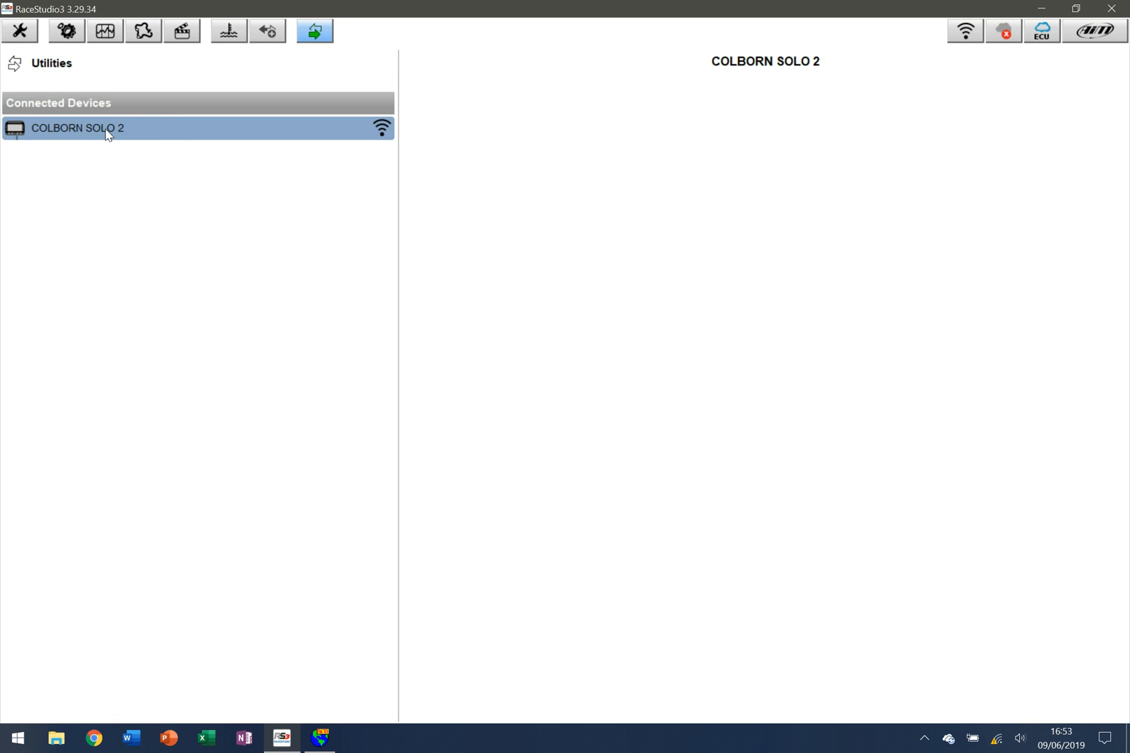
Load the COLBORN SOLO 2 page with its streaming Live Measures
click(78, 128)
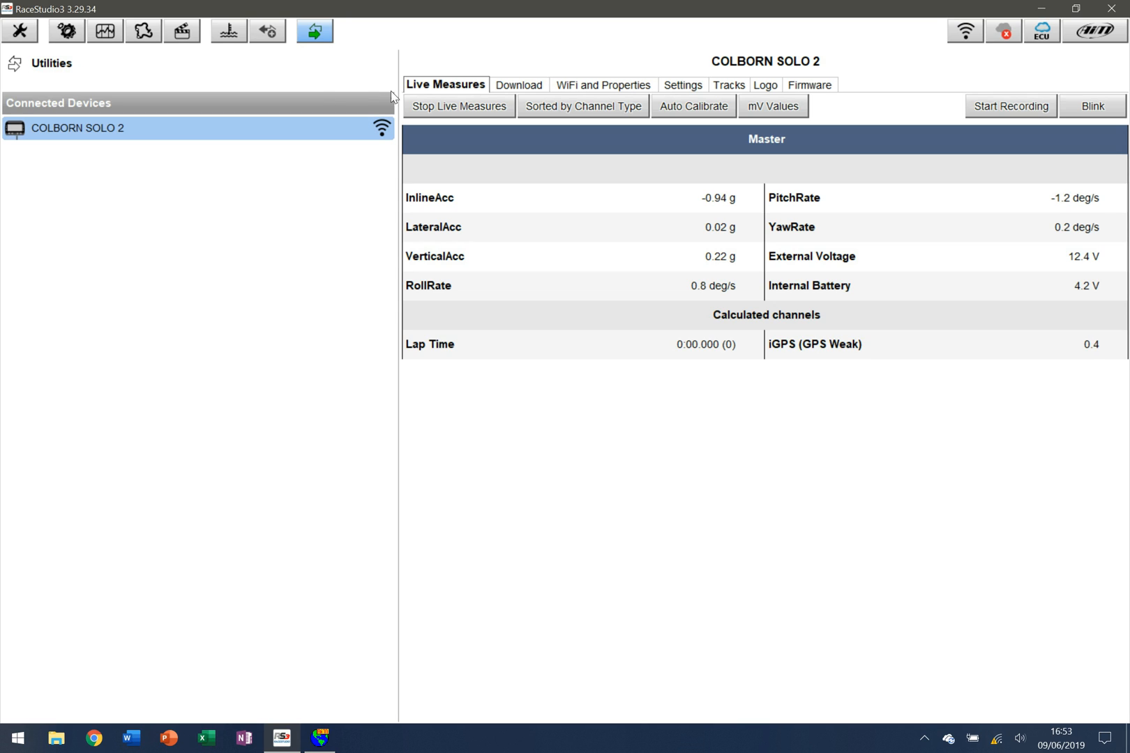
mouse_move(527, 89)
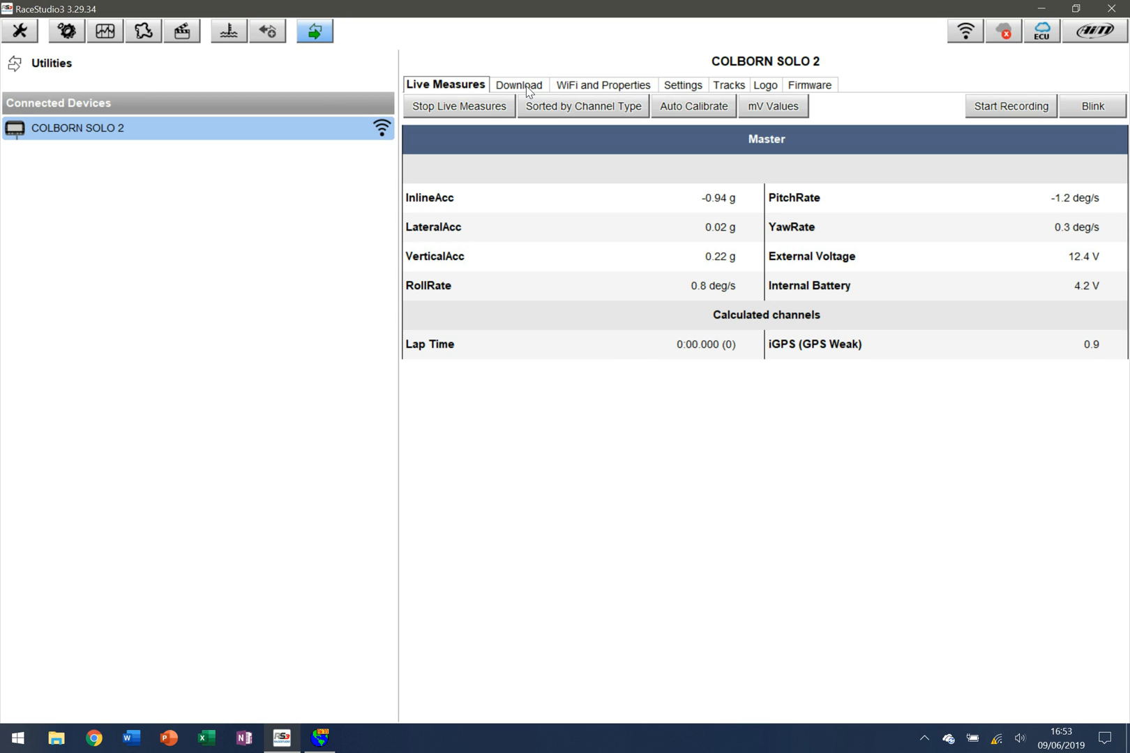
On the Download page, show already-downloaded sessions and select the 15:49 Castle Combe session (a_0025)
click(517, 84)
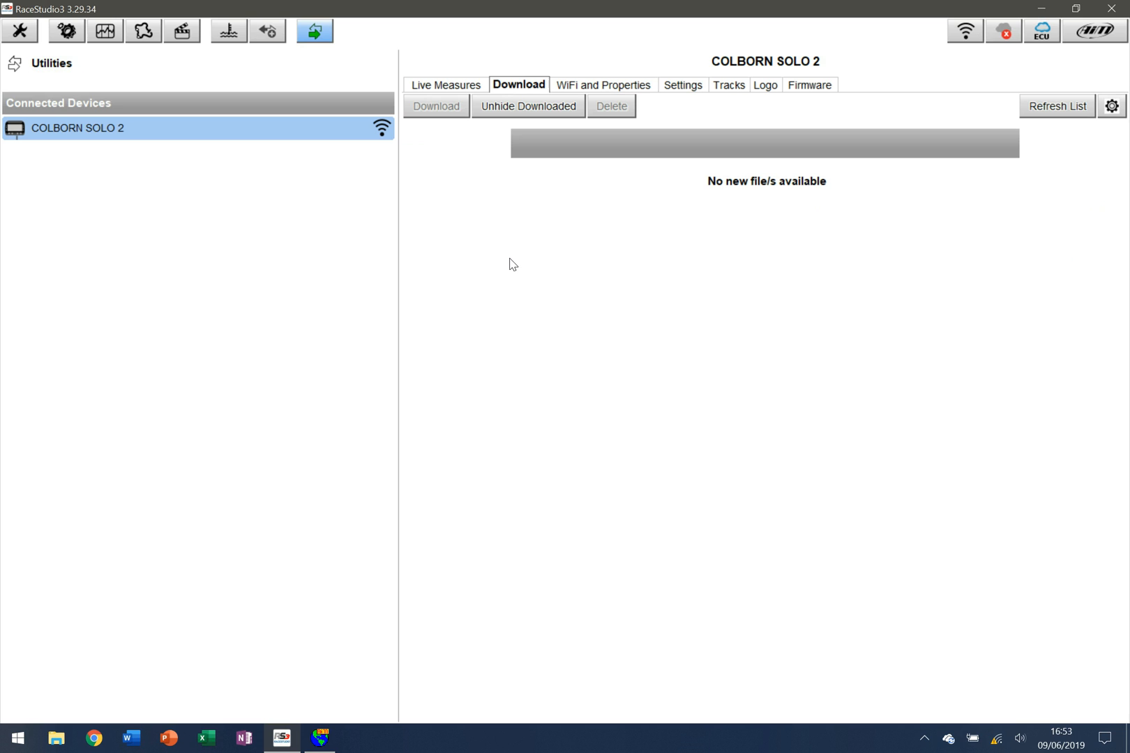
mouse_move(529, 106)
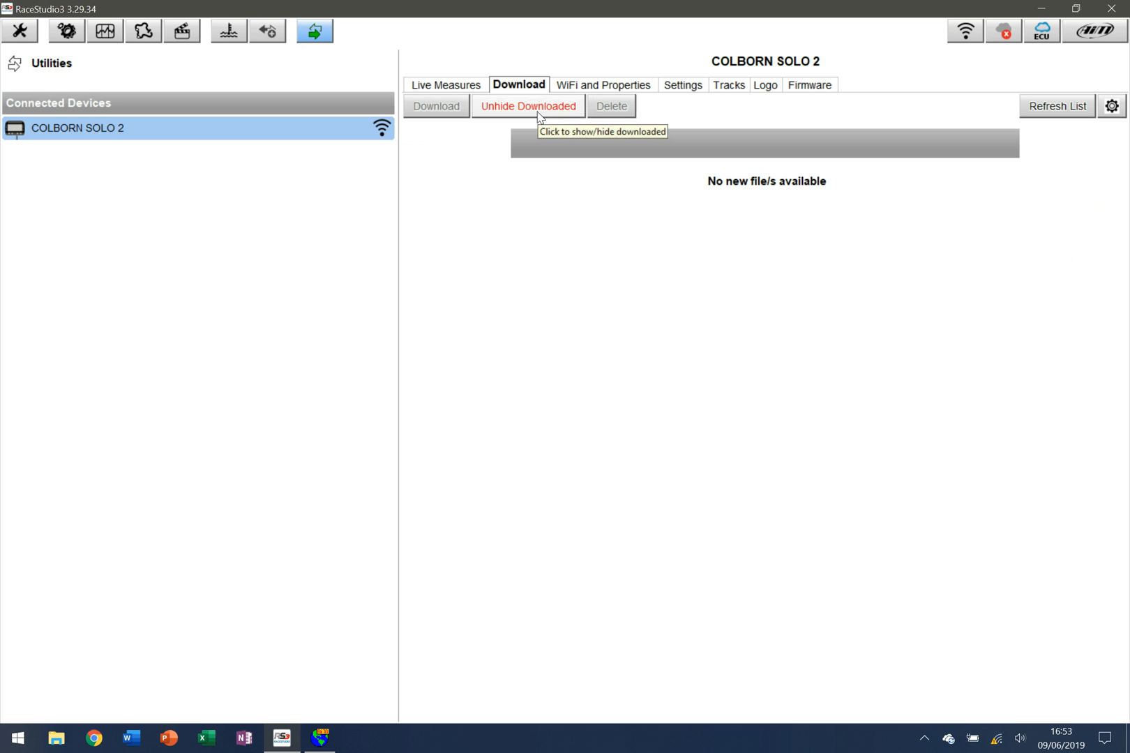
click(528, 106)
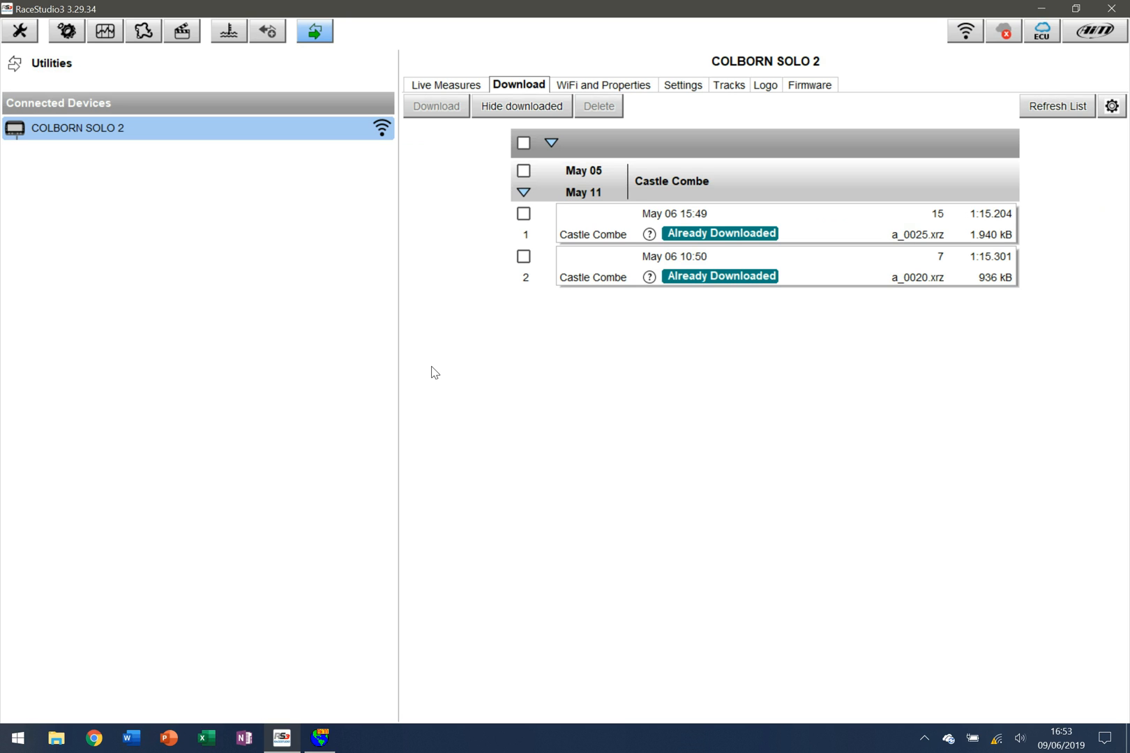
mouse_move(786, 272)
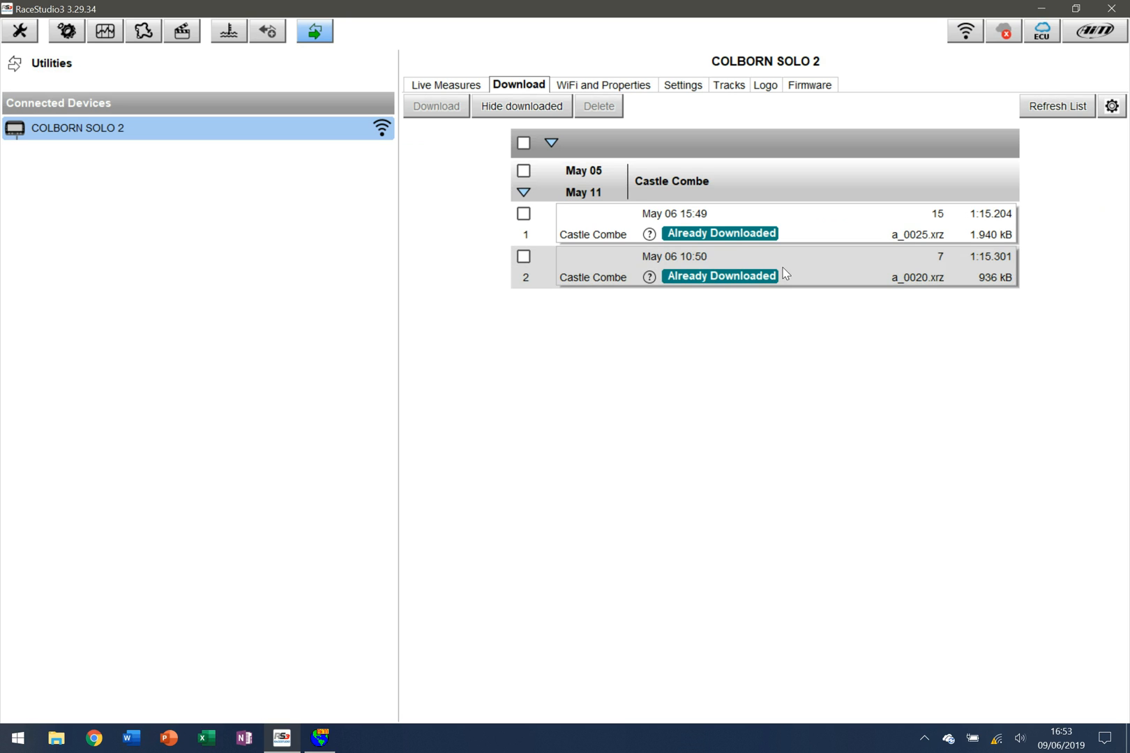
click(524, 214)
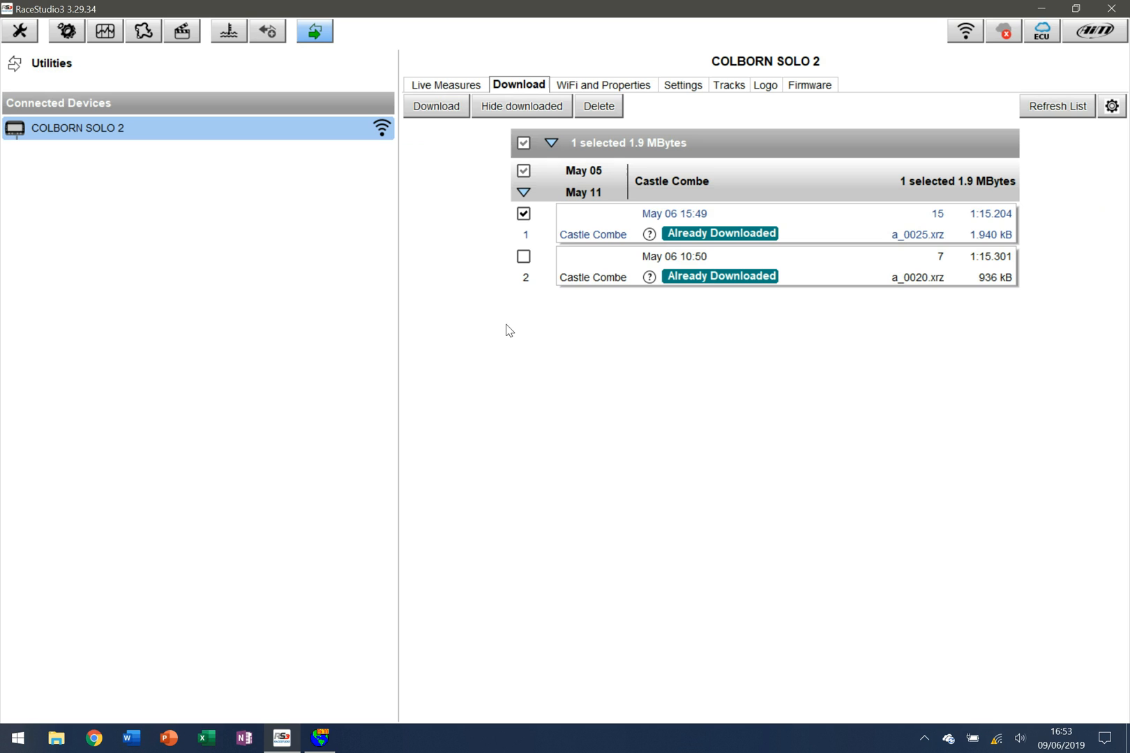
mouse_move(436, 106)
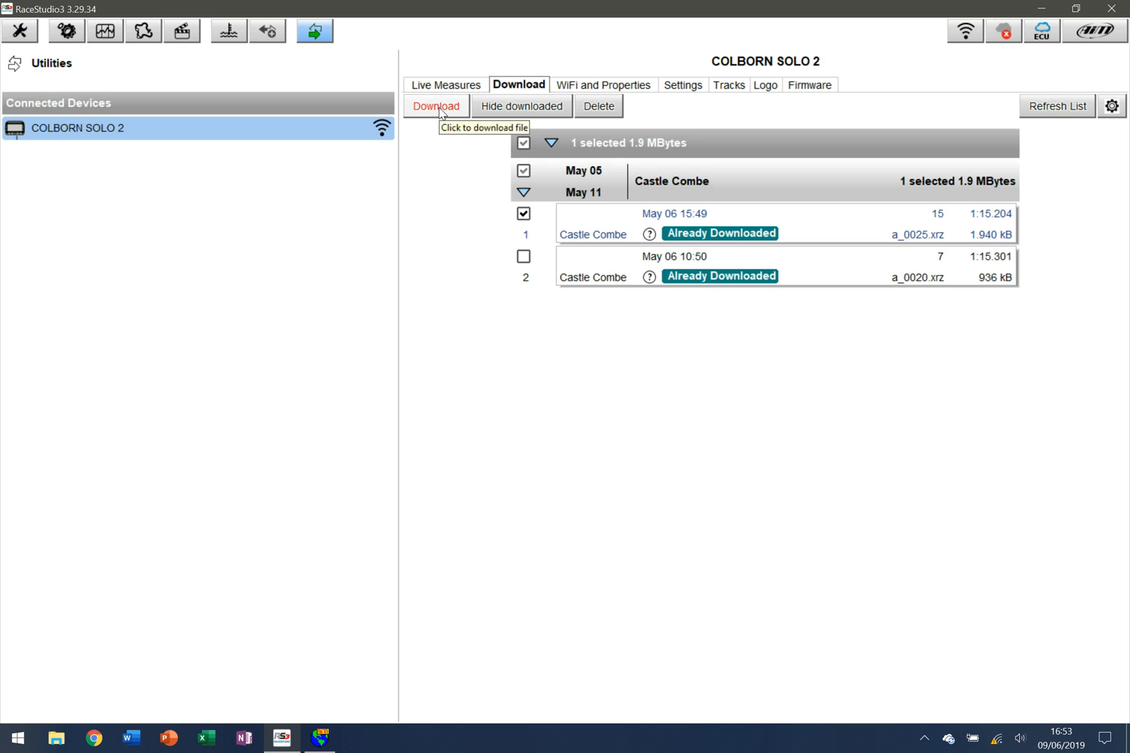
Download a_0025 with venue type Qualifying and comment 'This if for demonstration.'
click(435, 106)
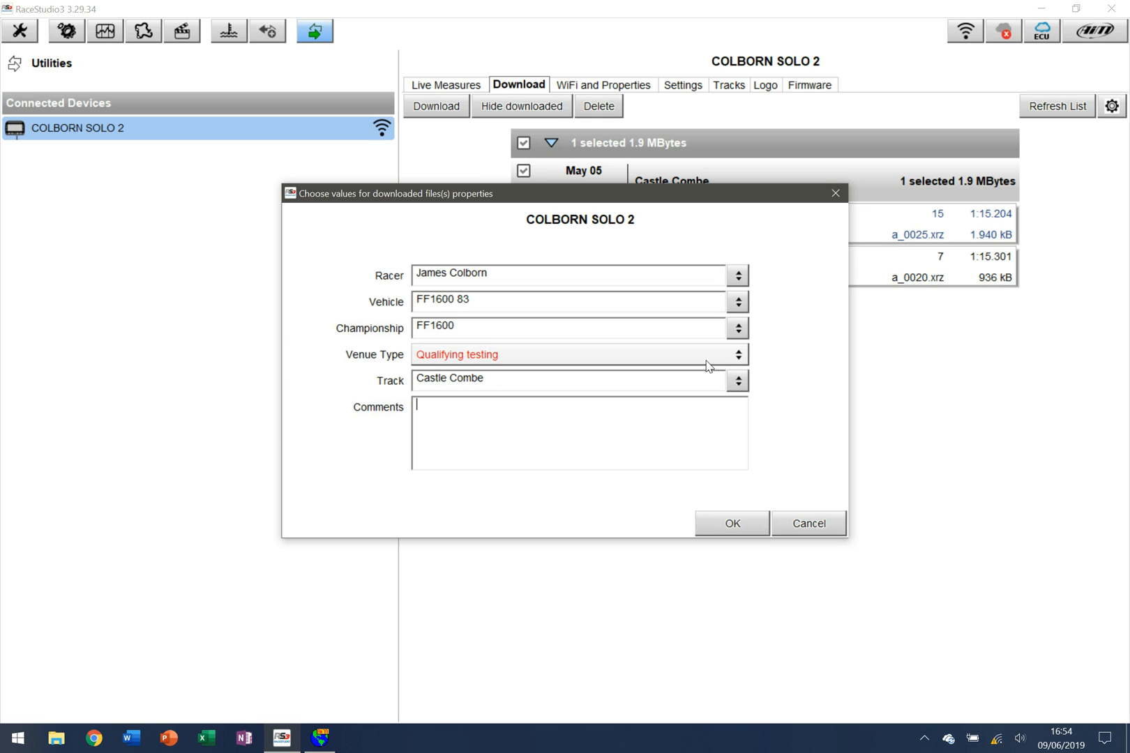
click(736, 354)
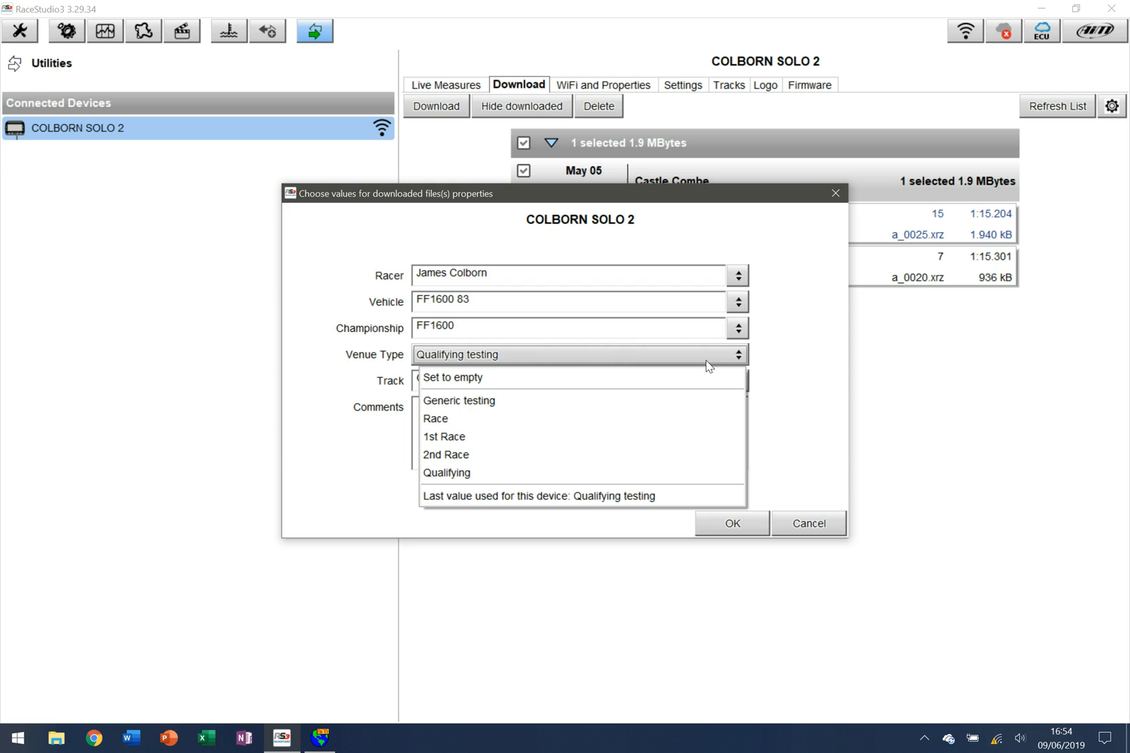
click(447, 473)
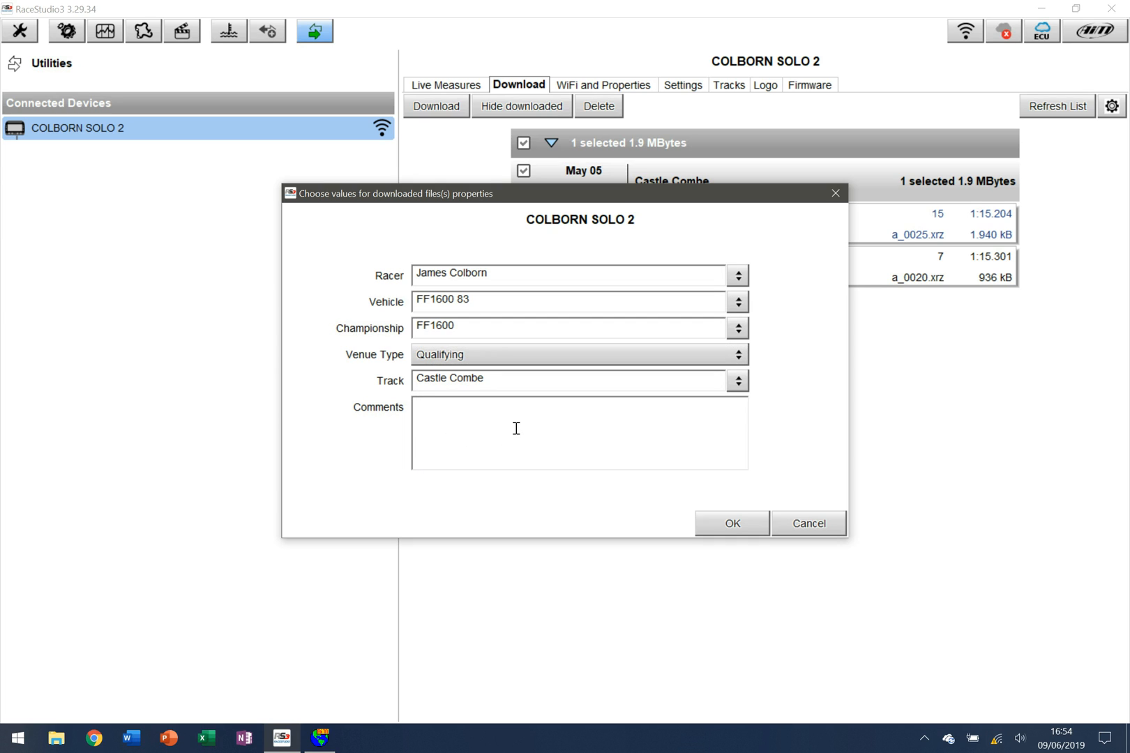
text(Rhis)
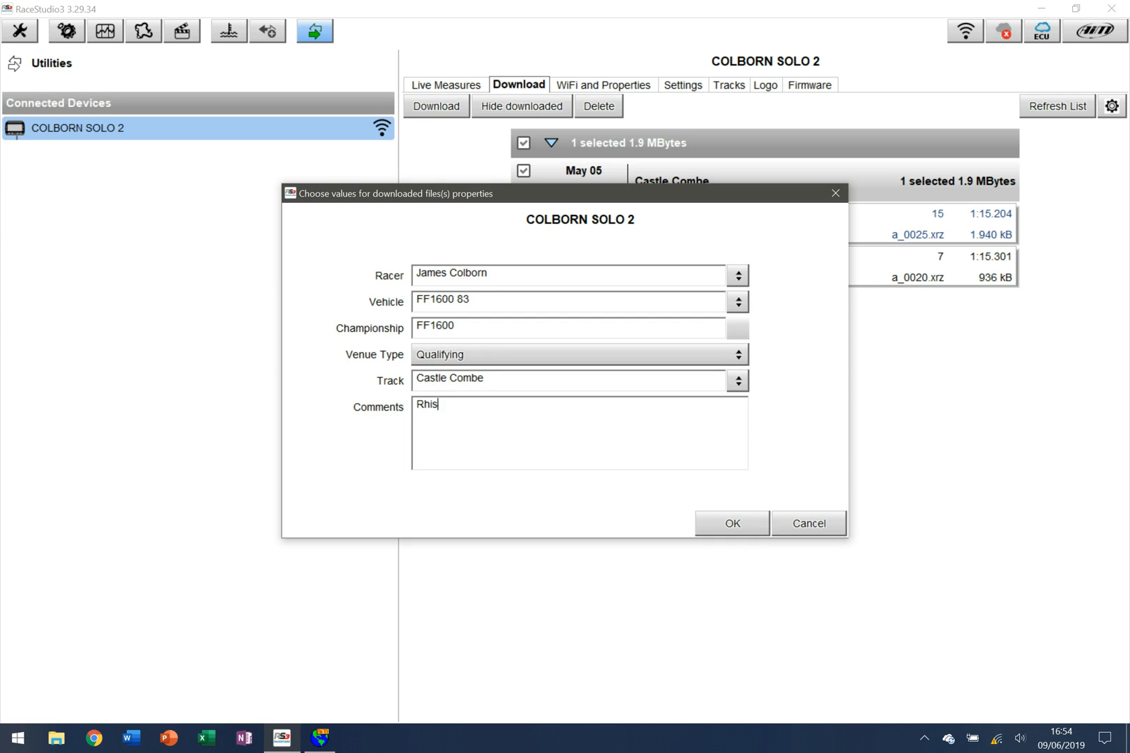
text(This i)
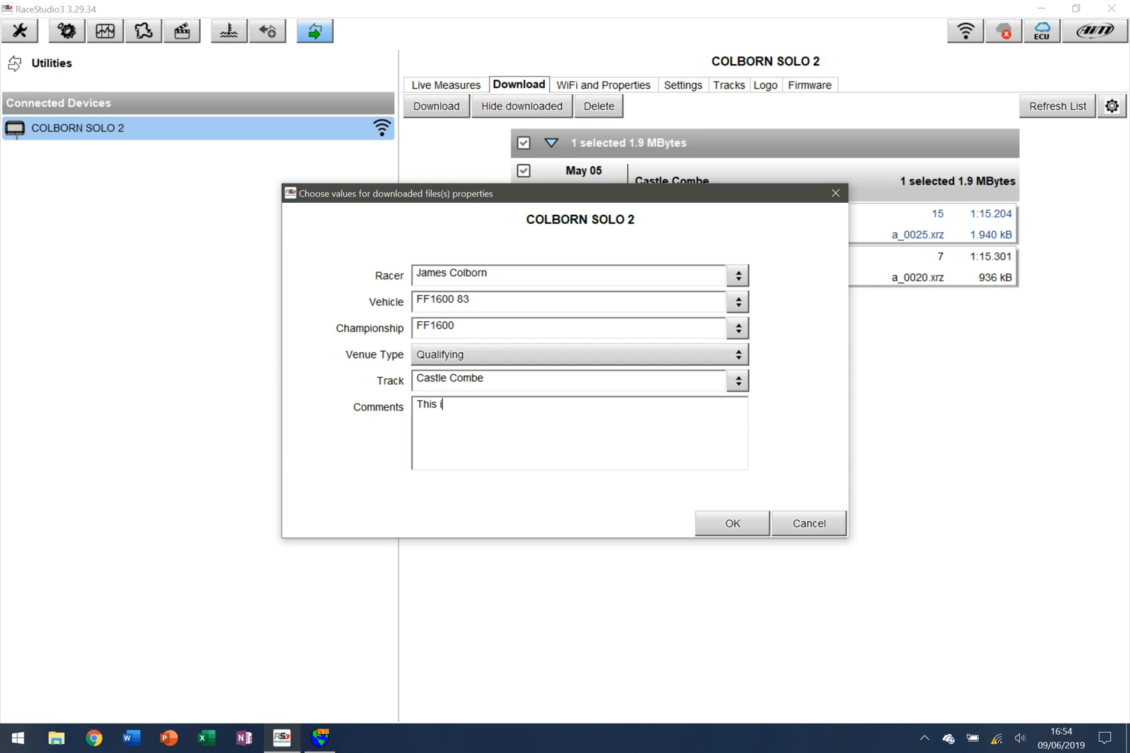
text(f for demonst)
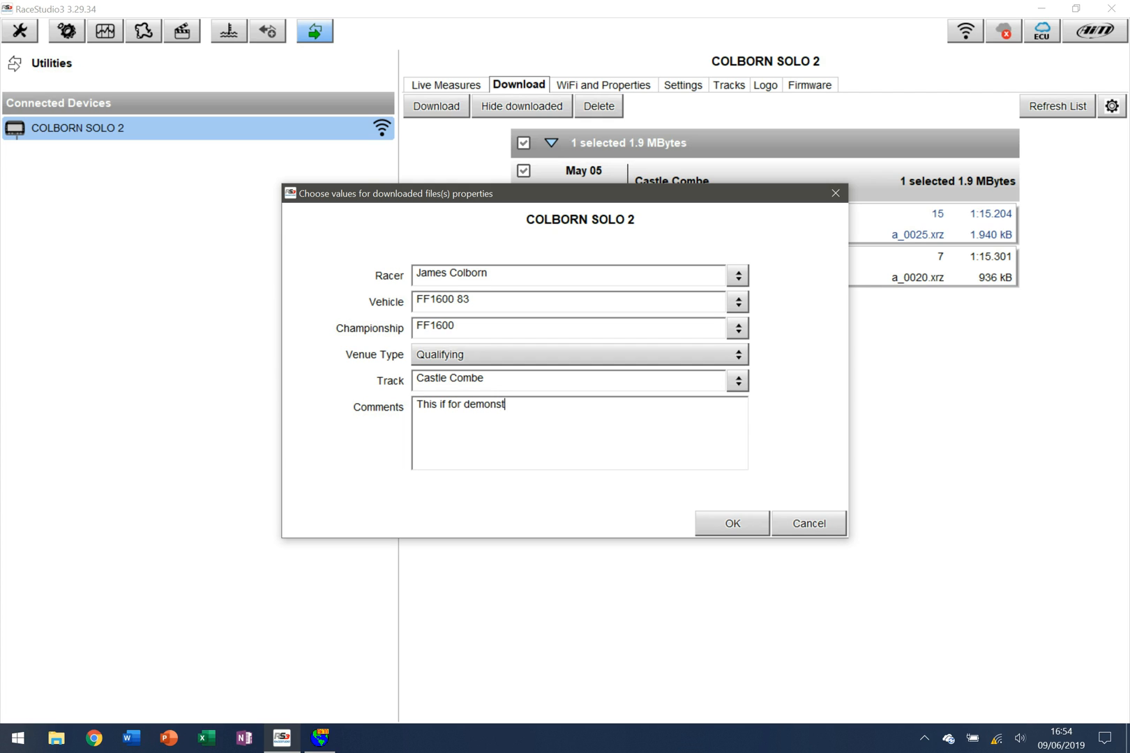
text(ration.)
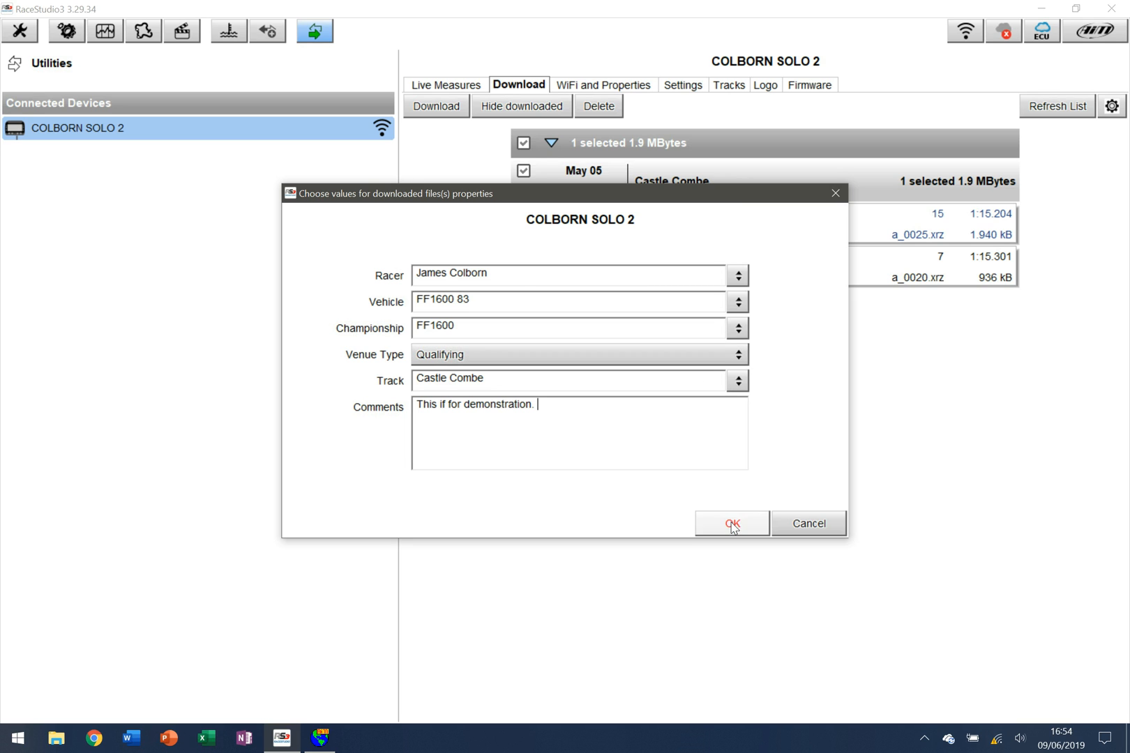
click(731, 525)
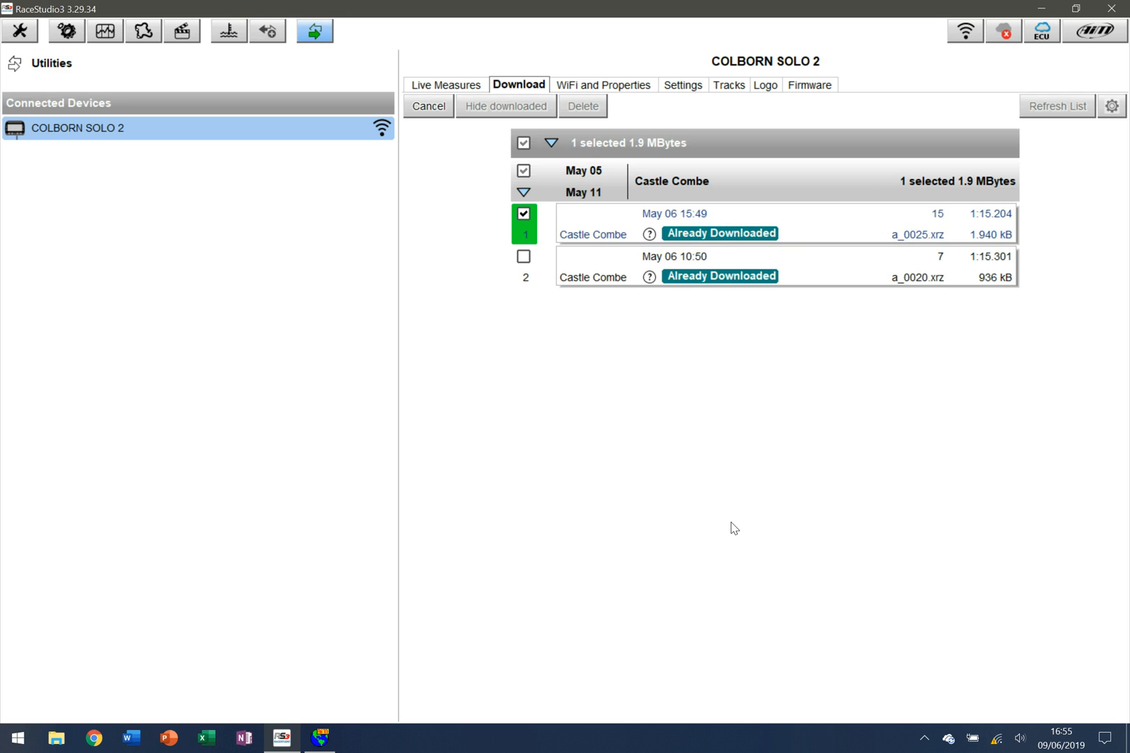
Let a_0025 finish transferring and clear its checkbox afterwards
click(524, 213)
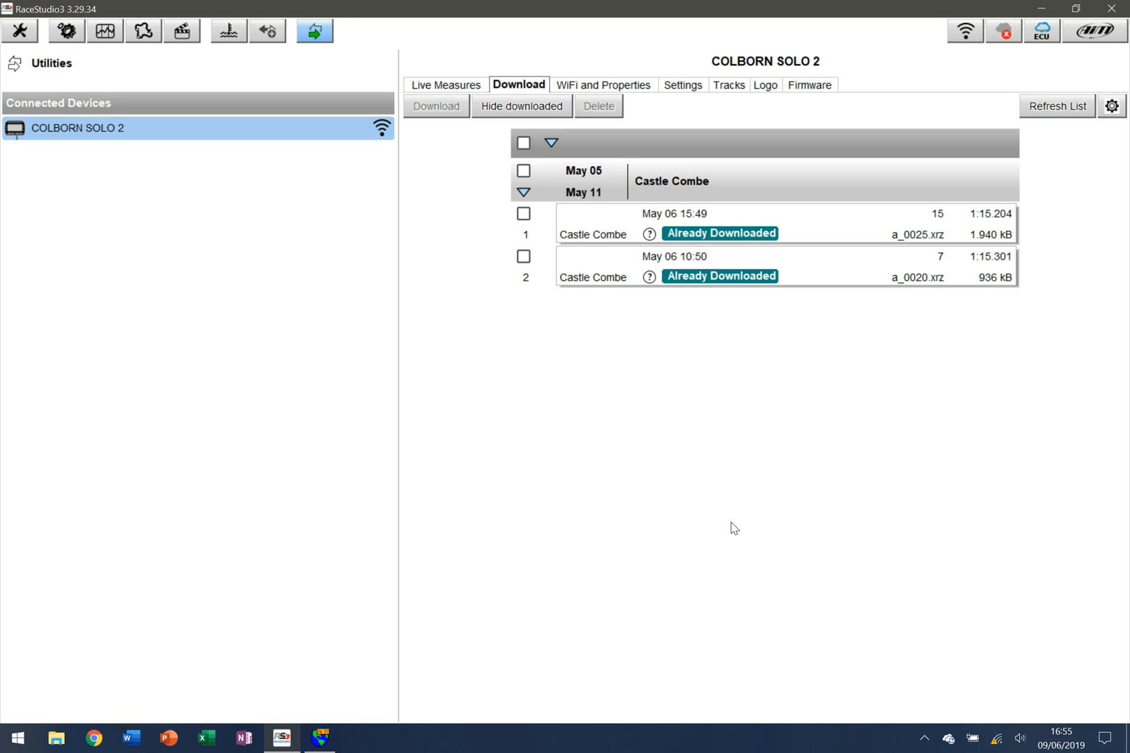
mouse_move(320, 739)
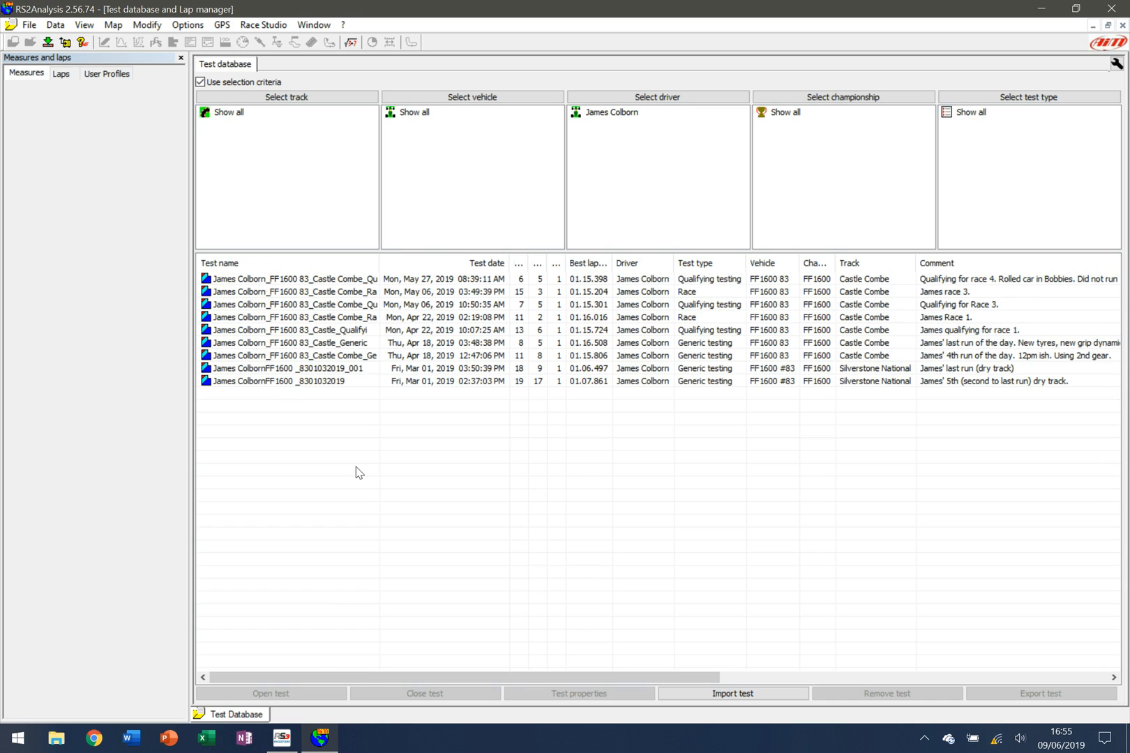
Scroll through the RS2Analysis test database listing the Castle Combe and Silverstone tests
scroll(right, 3)
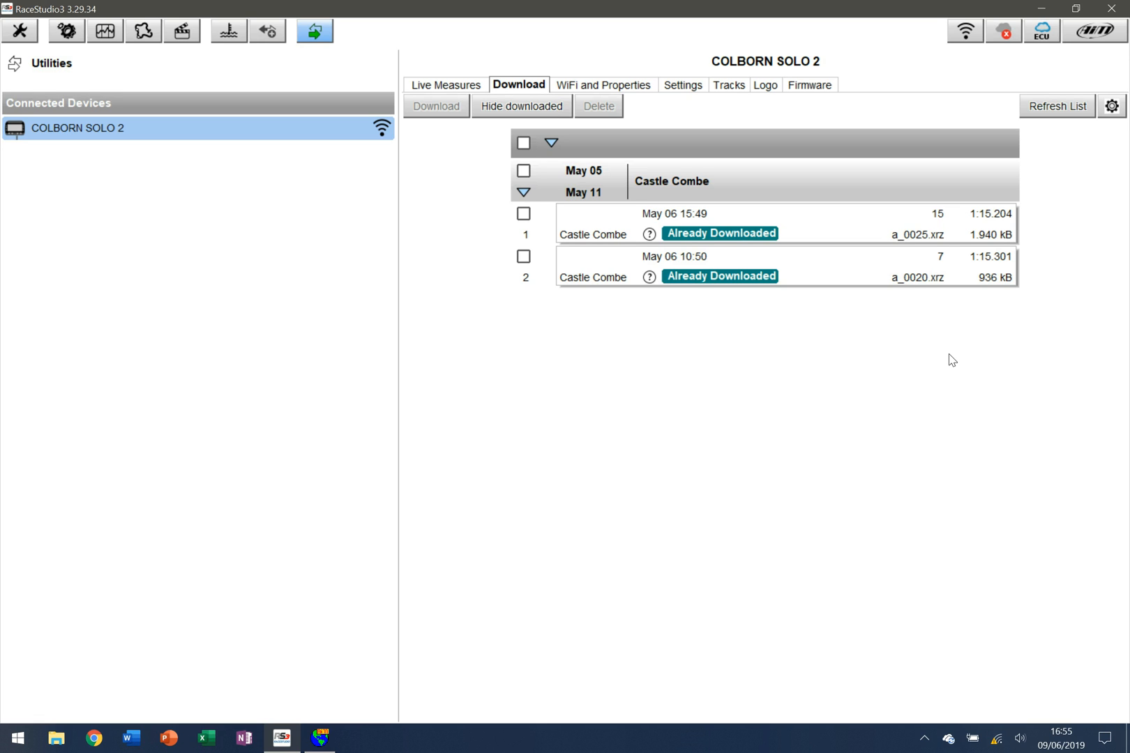
Toggle the Castle Combe group selection so only the 15:49 session (a_0025) is ticked for deletion
click(524, 213)
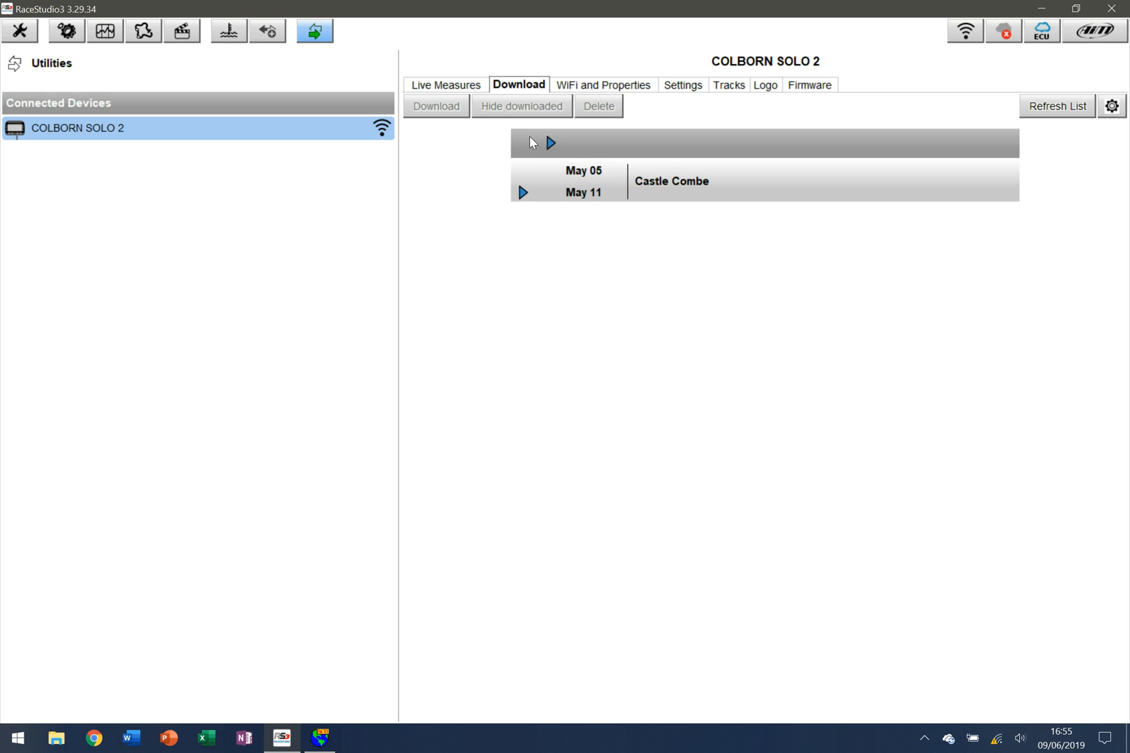
click(523, 142)
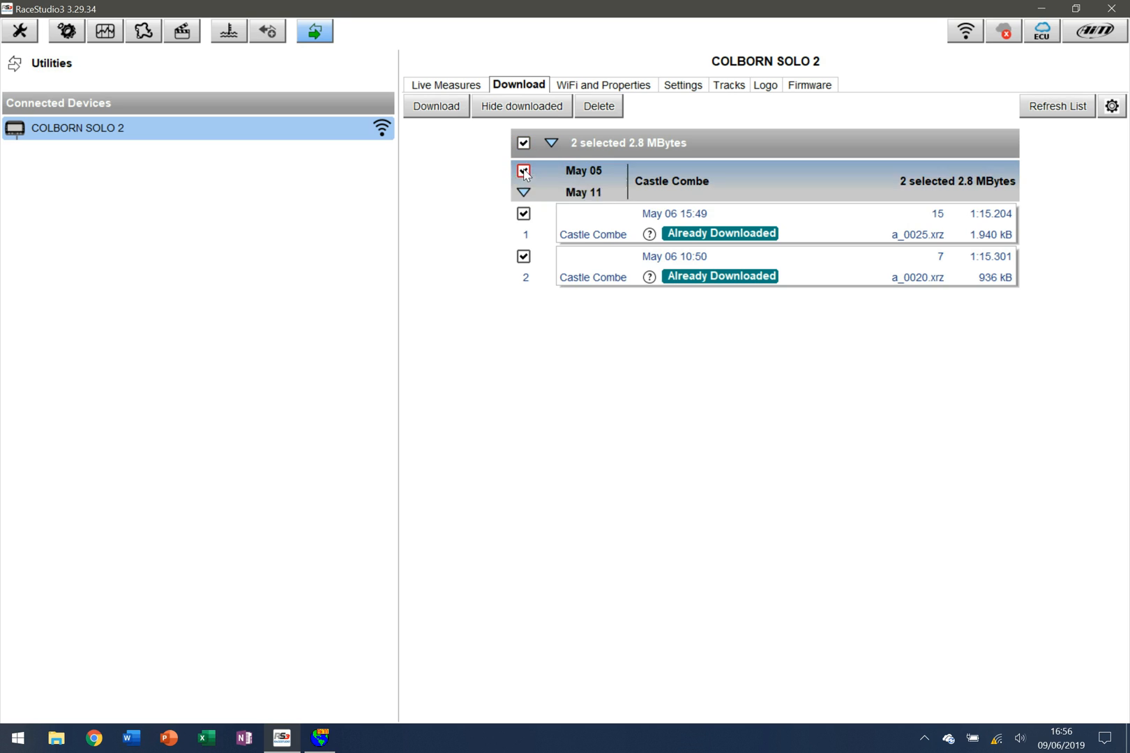
click(523, 171)
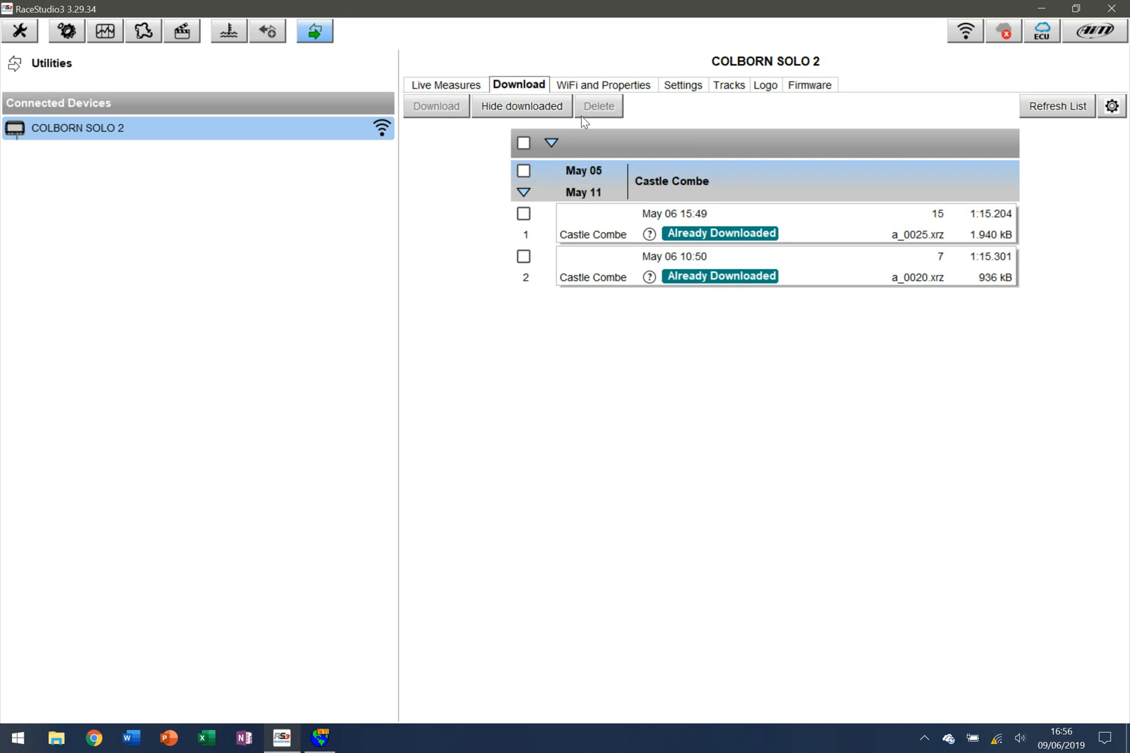
click(523, 213)
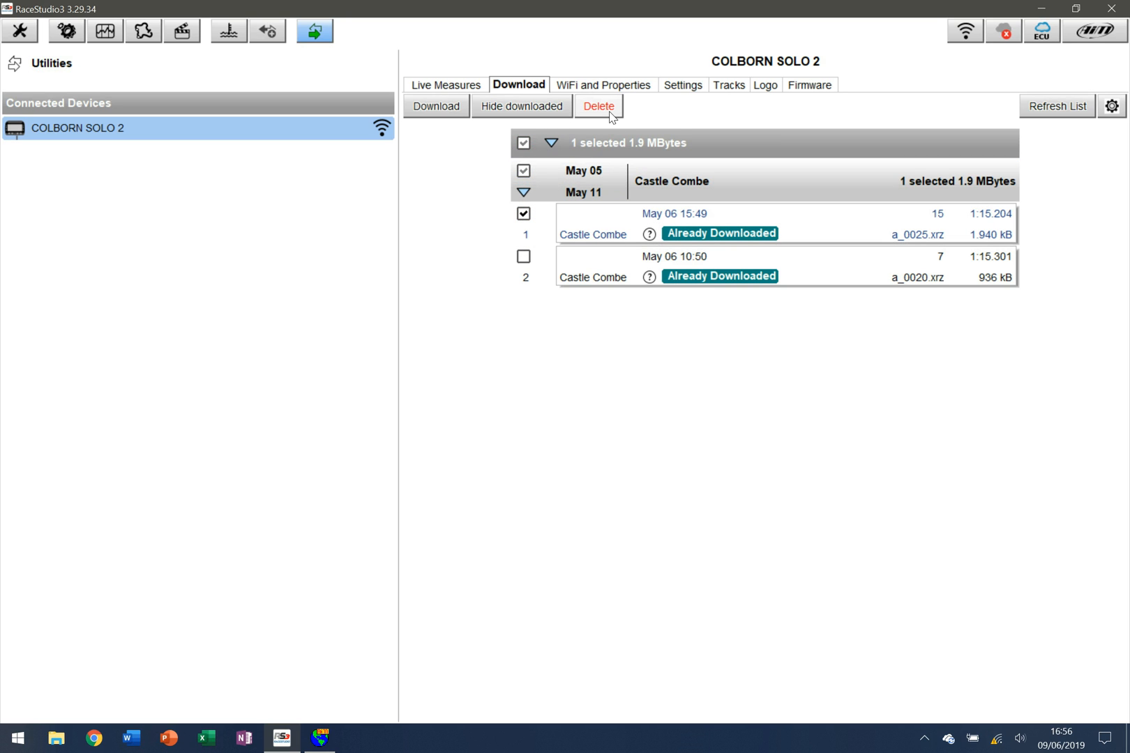
mouse_move(599, 106)
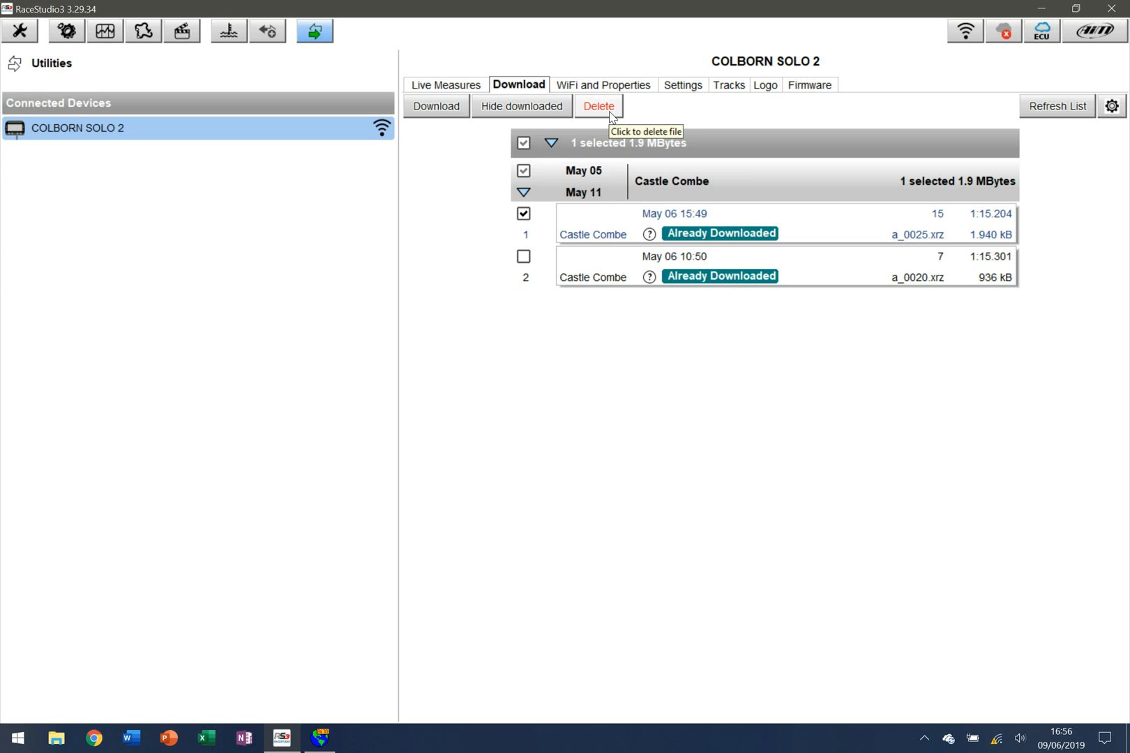
mouse_move(610, 117)
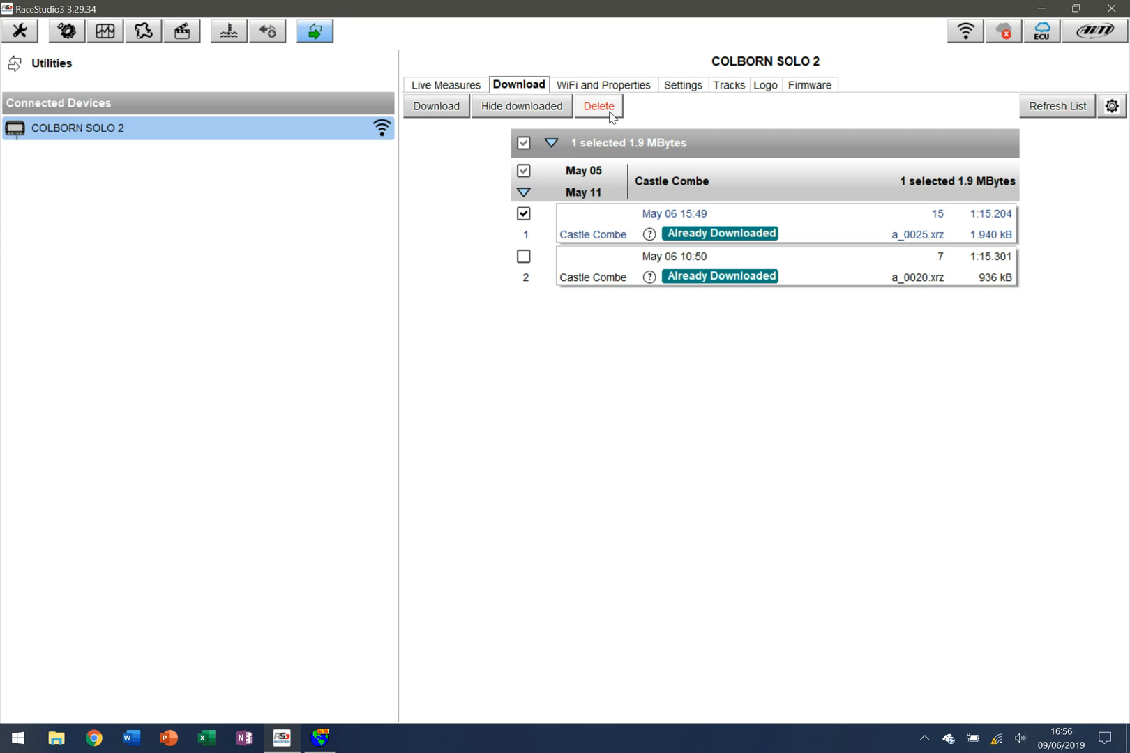